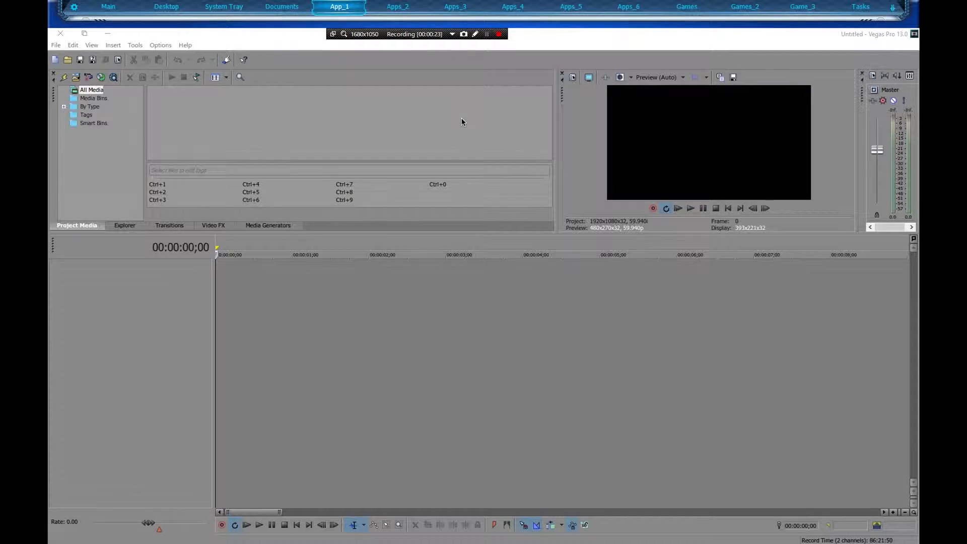
{"action": "mouse_move", "coordinate": [232, 105]}
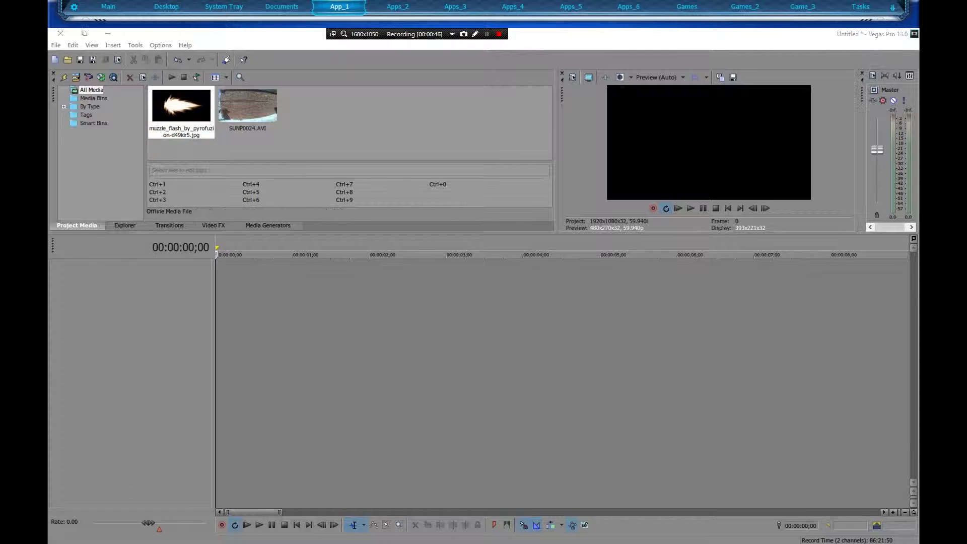
Import the silenced gunshot WAV into Project Media alongside the muzzle flash JPG and SUNP0024.AVI.
{"action": "left_click", "coordinate": [180, 105]}
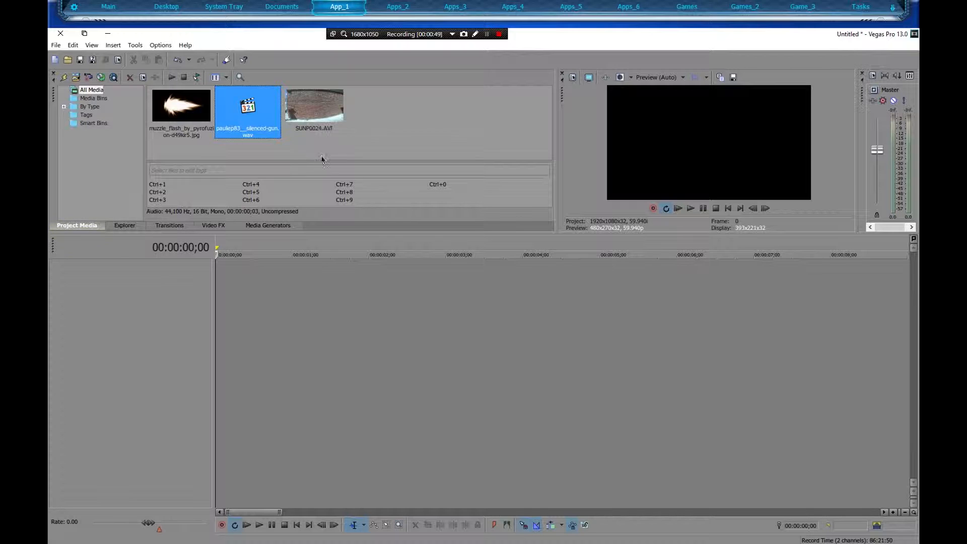
Place SUNP0024.AVI on the timeline keeping project settings, and select its original audio for removal.
{"action": "left_click", "coordinate": [314, 104]}
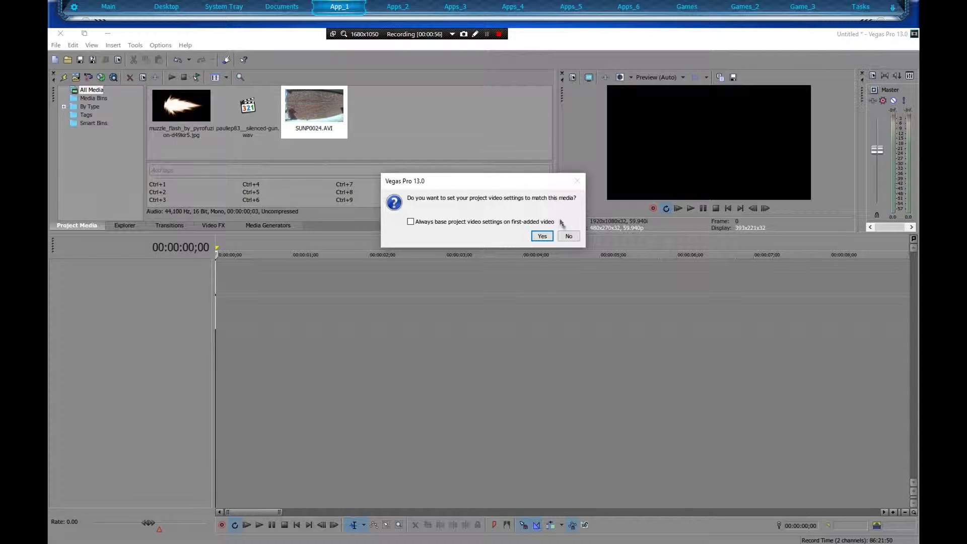
{"action": "left_click", "coordinate": [541, 236]}
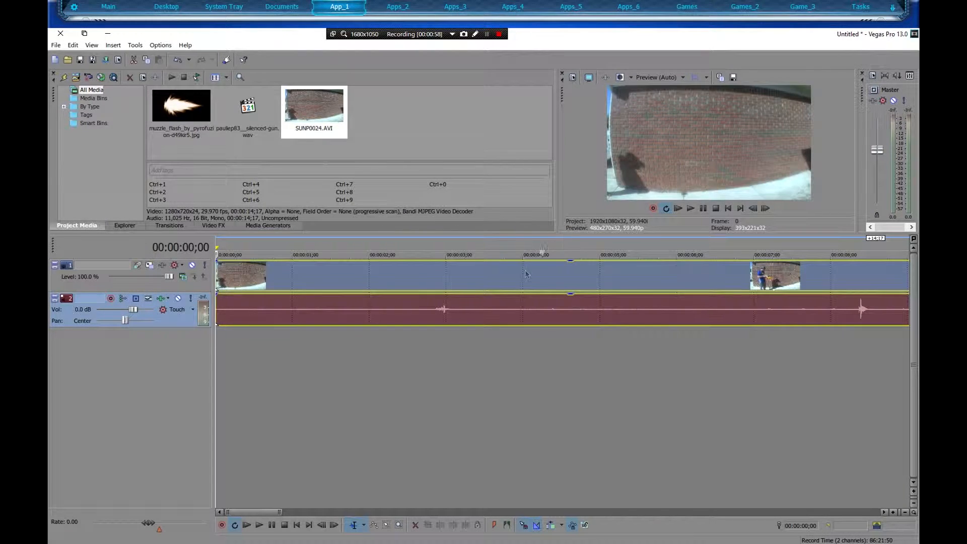
{"action": "mouse_move", "coordinate": [430, 312]}
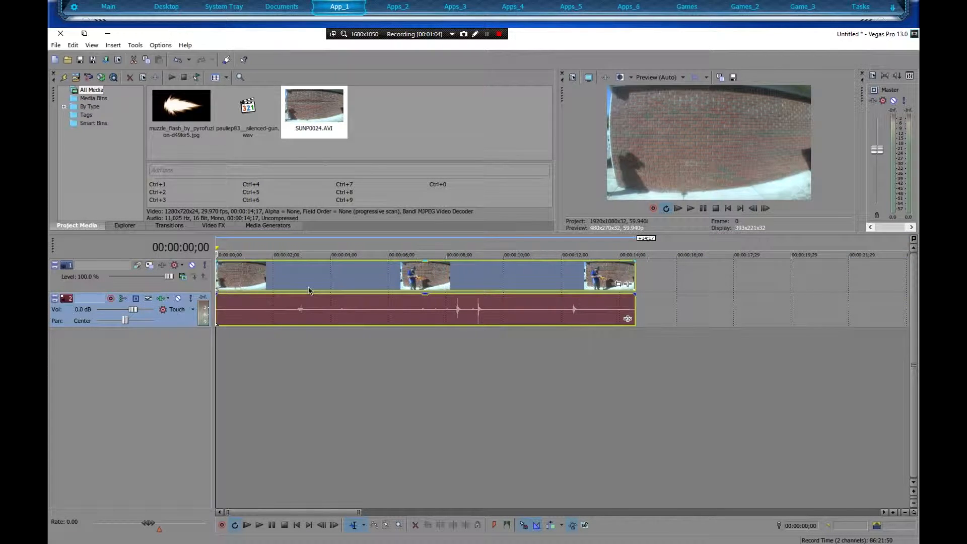
{"action": "left_click", "coordinate": [304, 255]}
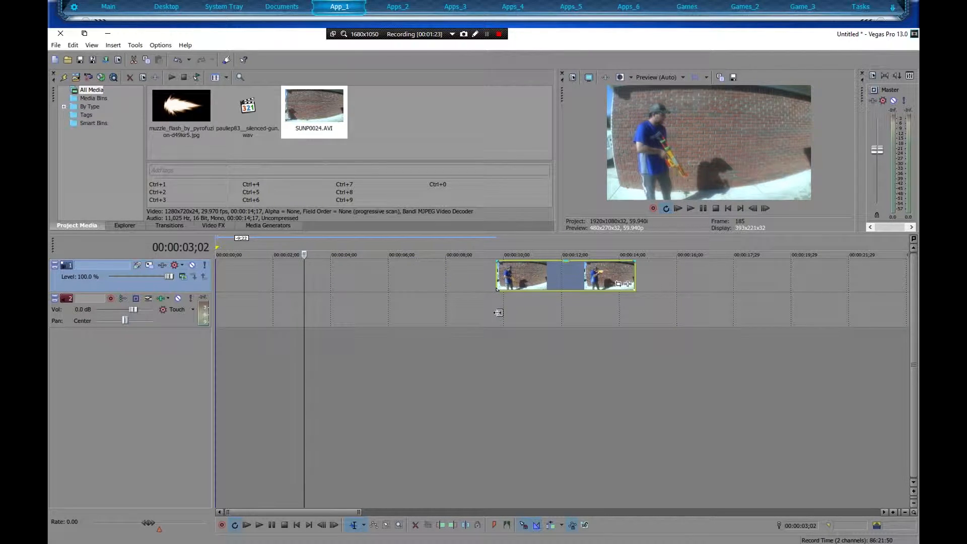
Move the trimmed clip to 00:00:00;00 and step frame by frame to the exact firing frame.
{"action": "left_click_drag", "start_coordinate": [565, 276], "coordinate": [285, 276]}
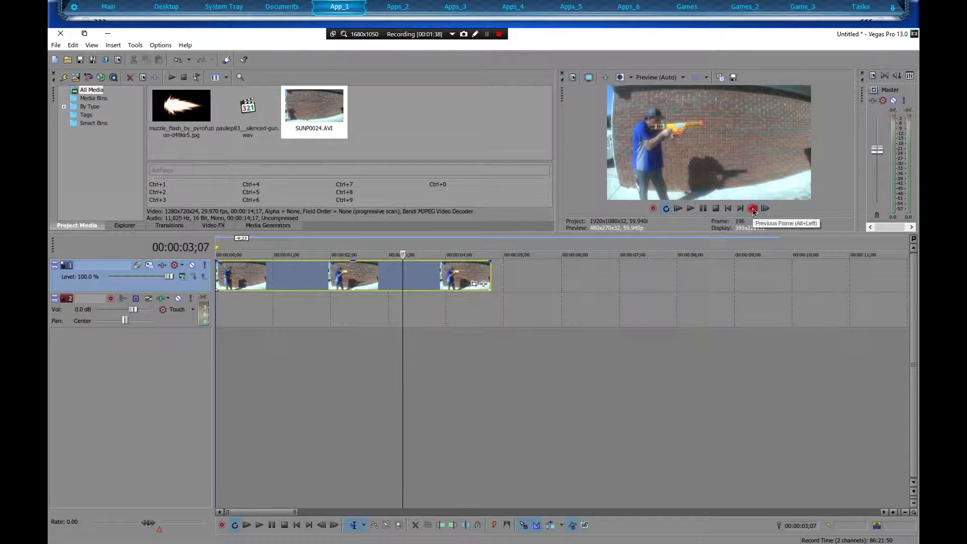
{"action": "left_click", "coordinate": [752, 208]}
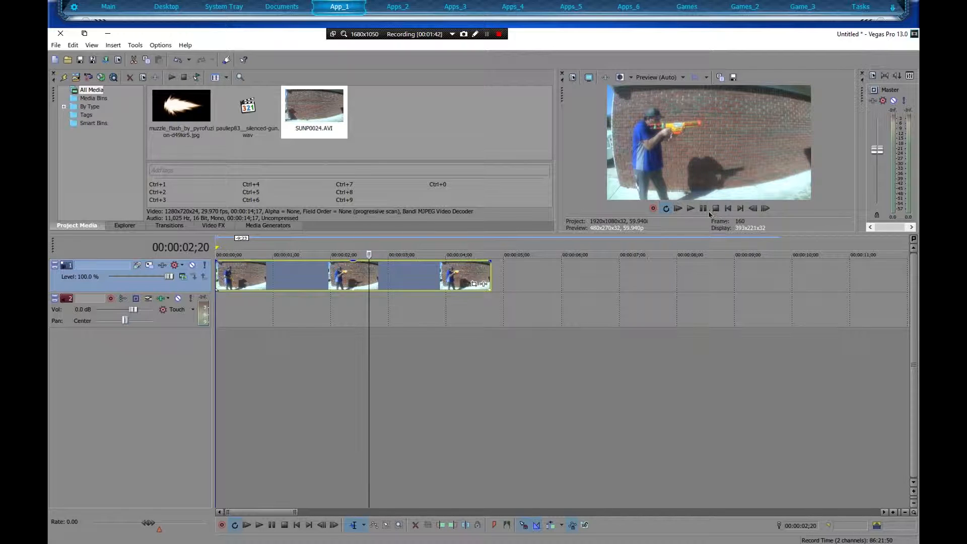
{"action": "left_click", "coordinate": [690, 207]}
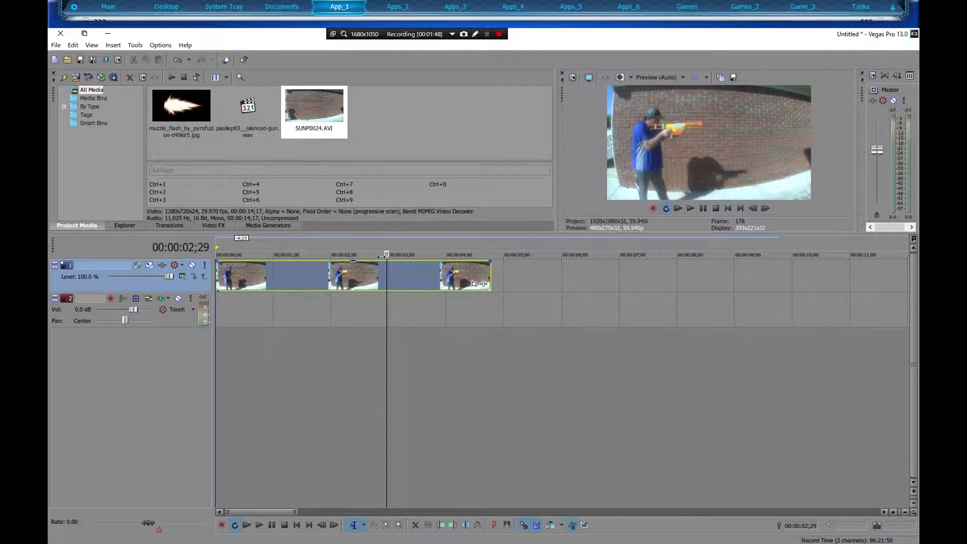
{"action": "left_click", "coordinate": [754, 208]}
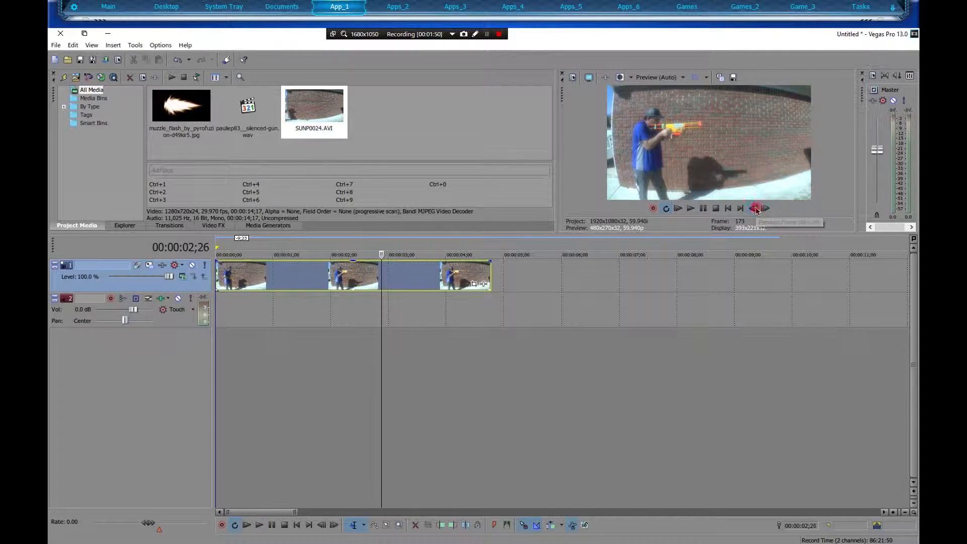
{"action": "left_click", "coordinate": [753, 207]}
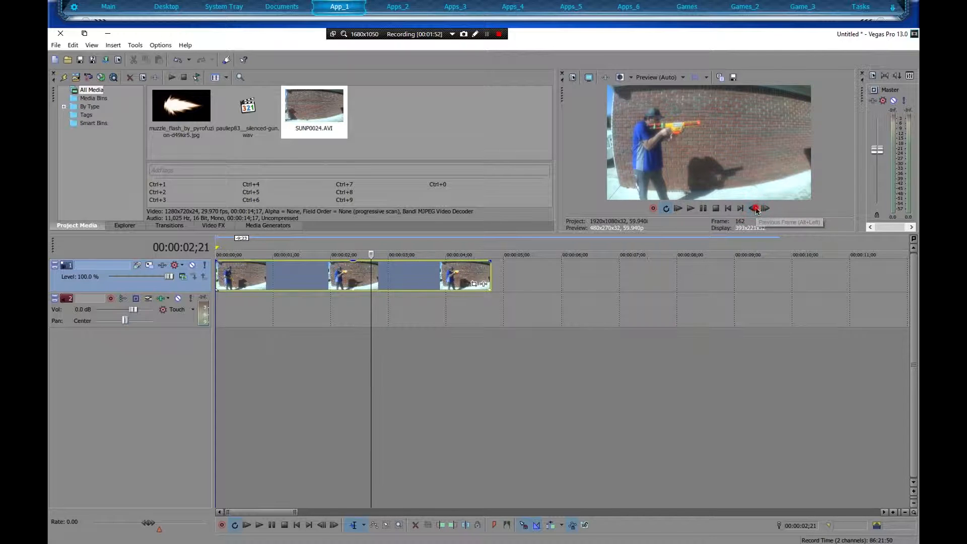
{"action": "left_click", "coordinate": [754, 208]}
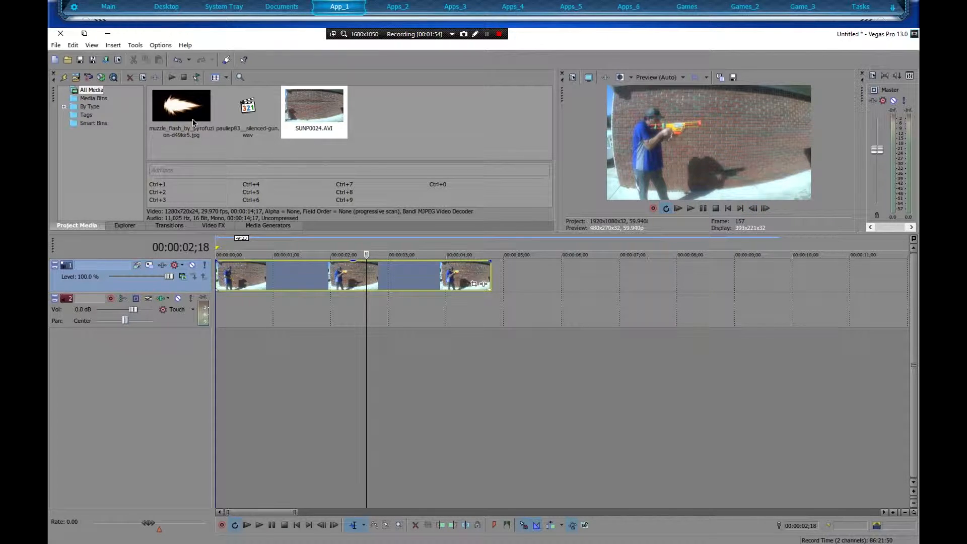
Drop the silenced gunshot WAV on the audio track at the firing frame and preview it.
{"action": "left_click", "coordinate": [248, 106]}
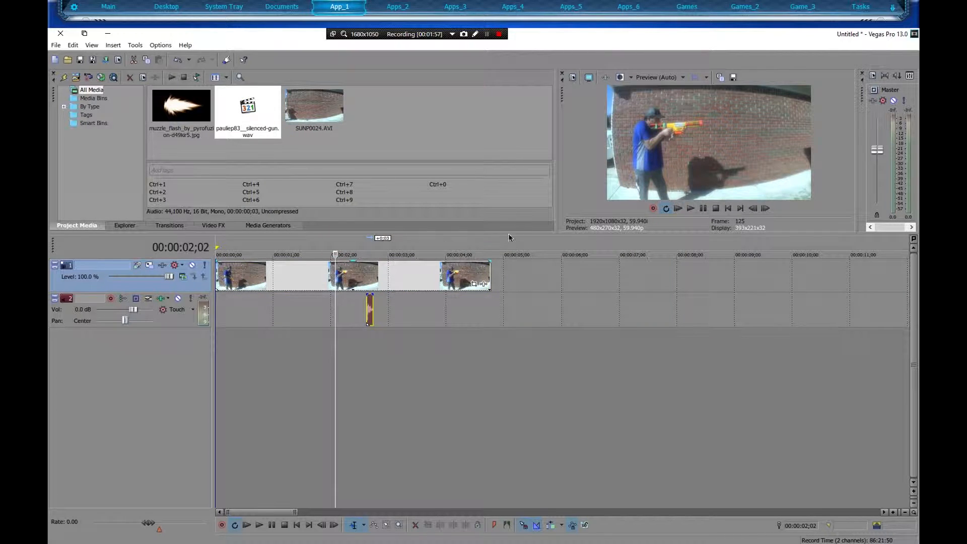
{"action": "left_click", "coordinate": [689, 207]}
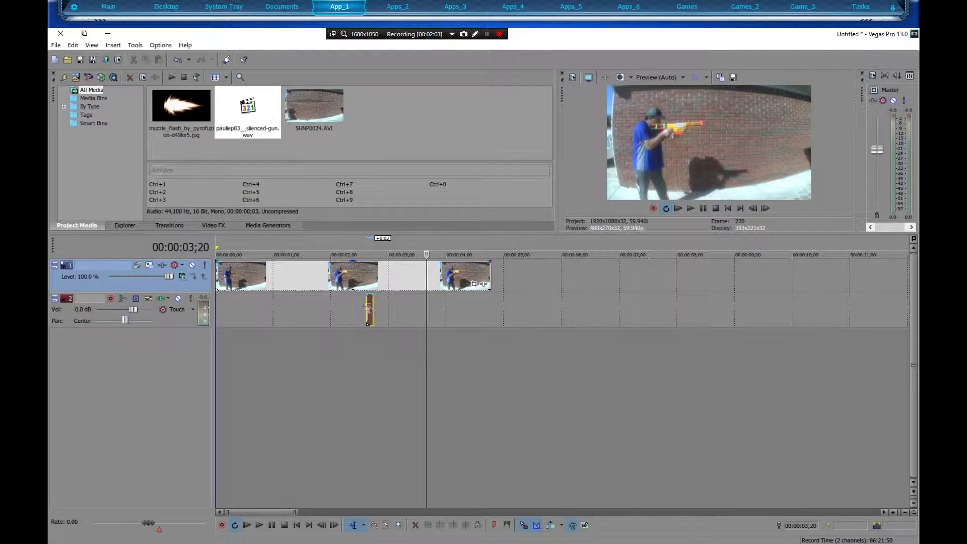
{"action": "mouse_move", "coordinate": [180, 101]}
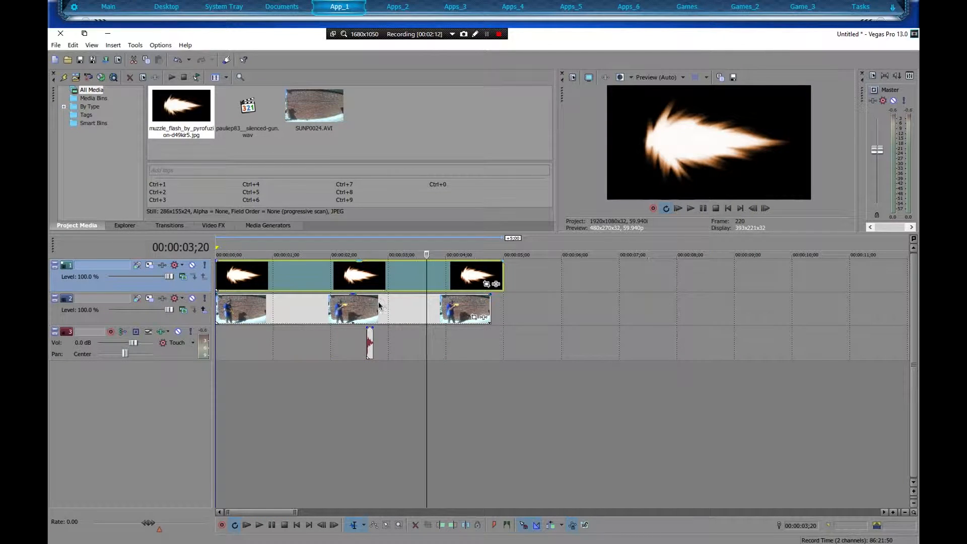
{"action": "mouse_move", "coordinate": [211, 282]}
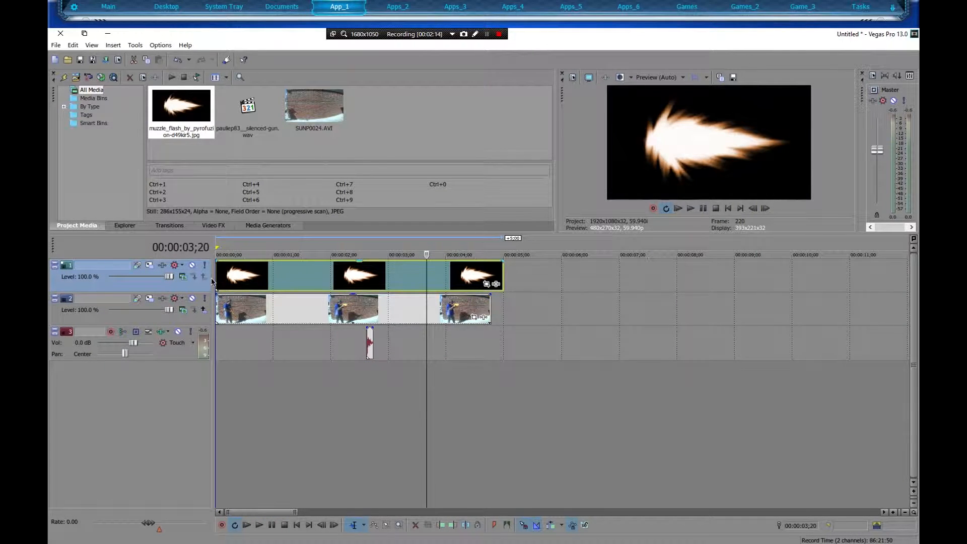
{"action": "mouse_move", "coordinate": [183, 276]}
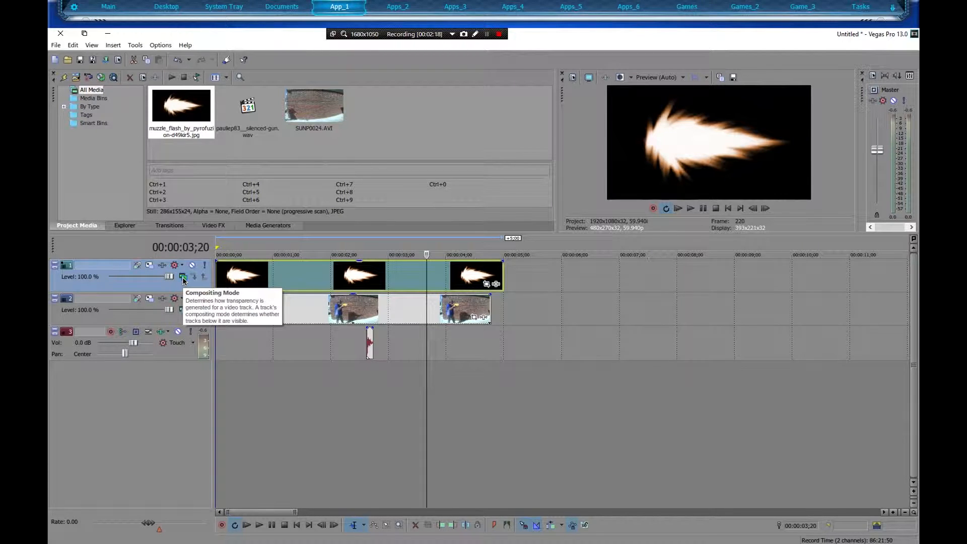
Set the muzzle-flash track's compositing mode to Screen to drop its black background.
{"action": "left_click", "coordinate": [182, 276]}
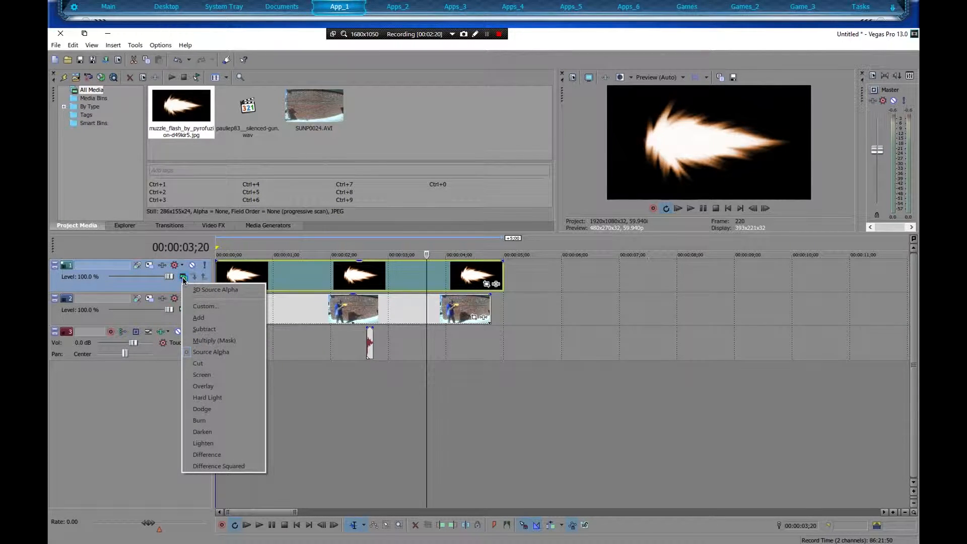
{"action": "mouse_move", "coordinate": [202, 375]}
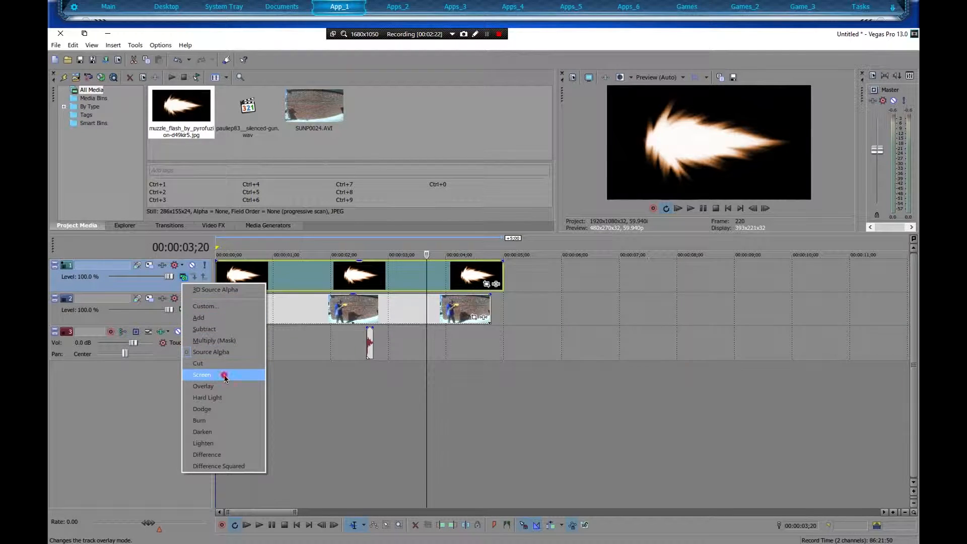
{"action": "left_click", "coordinate": [201, 375]}
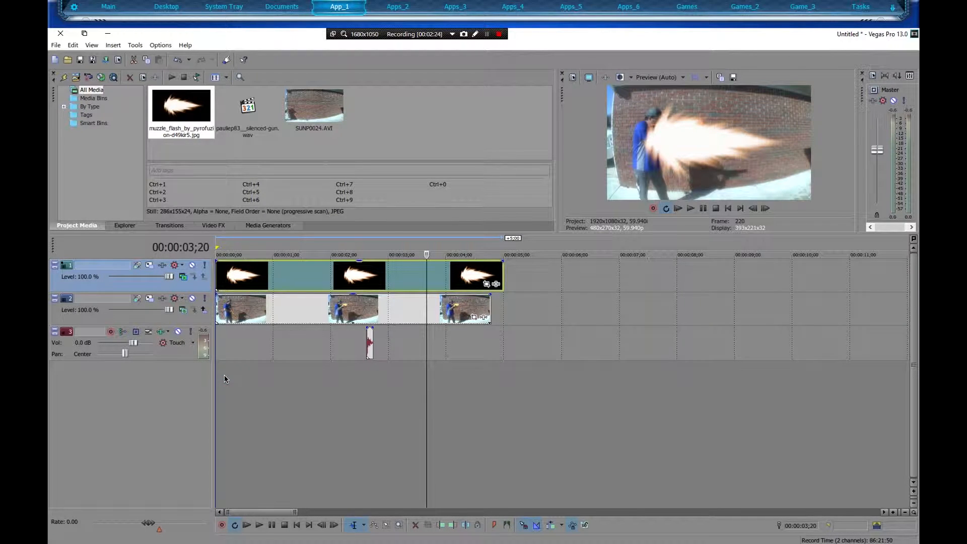
{"action": "mouse_move", "coordinate": [188, 292]}
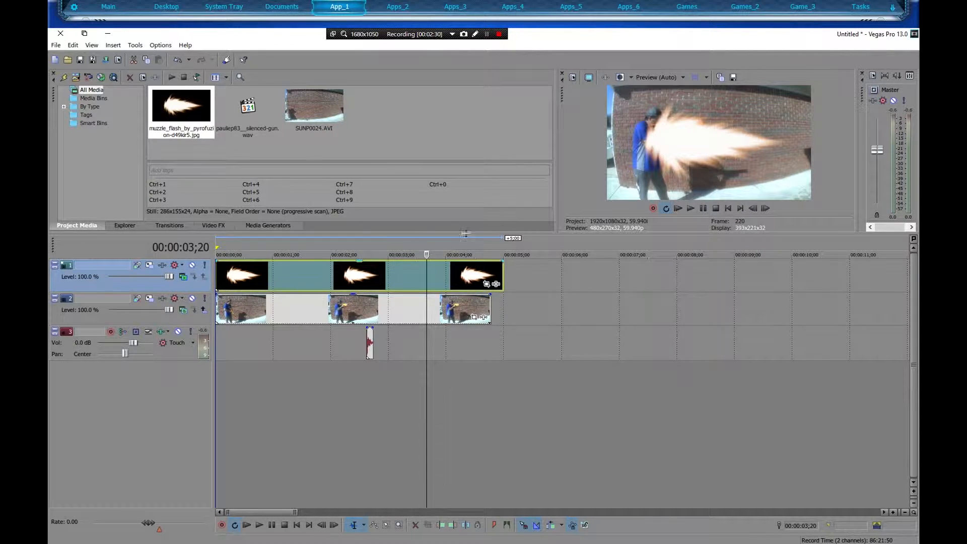
{"action": "mouse_move", "coordinate": [150, 268]}
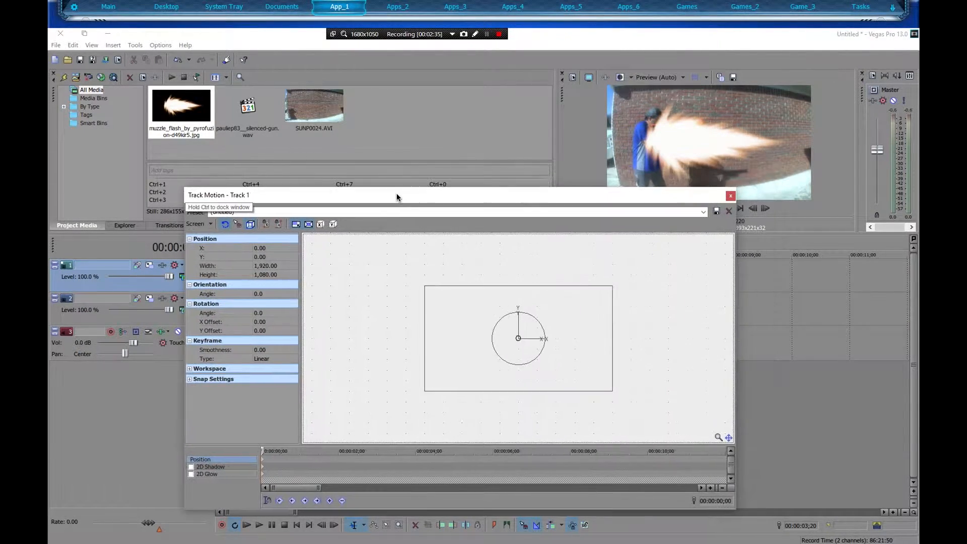
In Track Motion, shrink the flash to about 728x409, move it to X 90 Y 185 with angle -4.
{"action": "left_click_drag", "start_coordinate": [612, 390], "coordinate": [591, 380]}
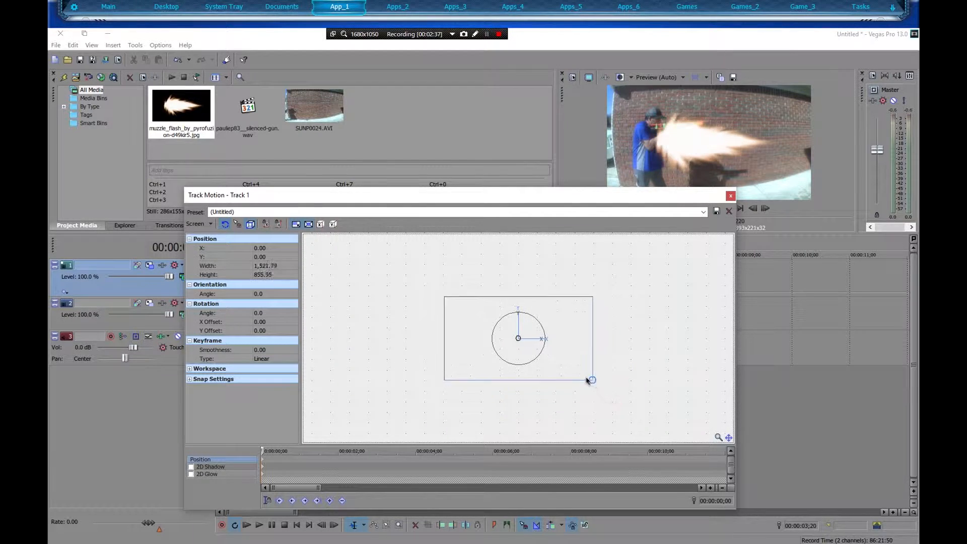
{"action": "left_click_drag", "start_coordinate": [591, 380], "coordinate": [550, 359]}
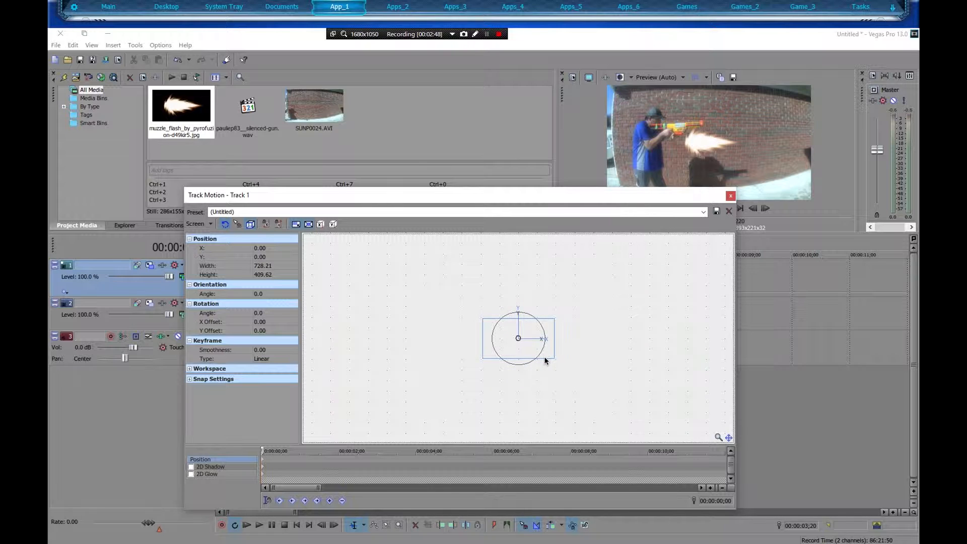
{"action": "left_click_drag", "start_coordinate": [517, 338], "coordinate": [532, 319]}
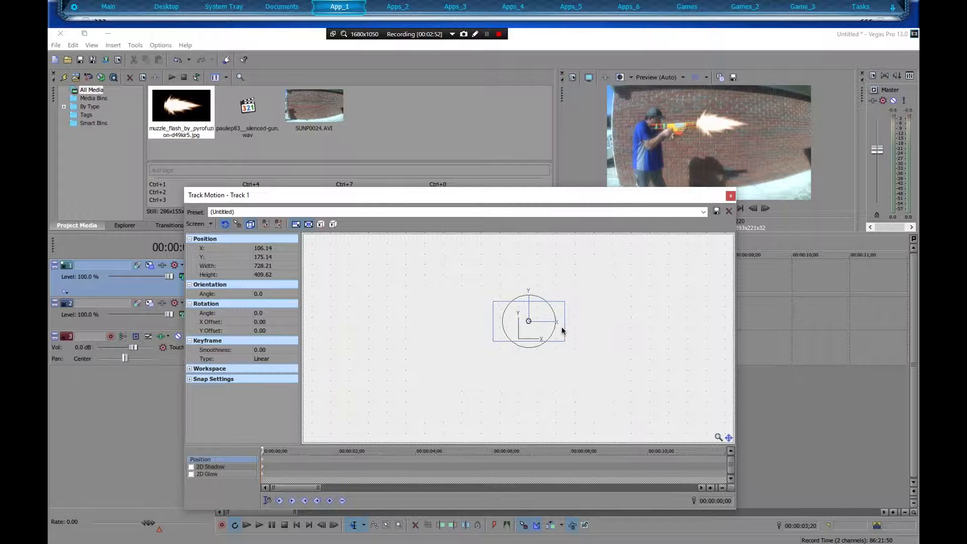
{"action": "left_click_drag", "start_coordinate": [561, 331], "coordinate": [558, 326]}
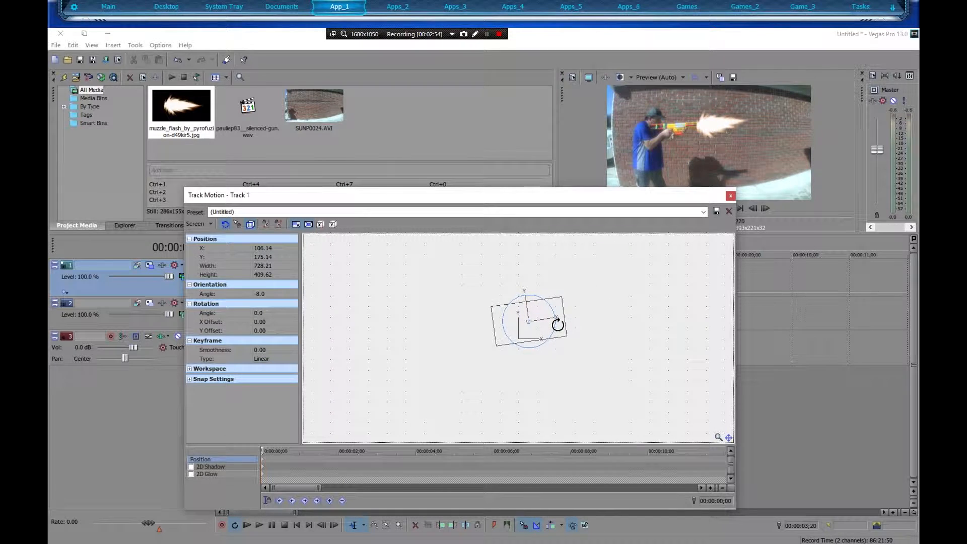
{"action": "left_click_drag", "start_coordinate": [557, 323], "coordinate": [543, 339]}
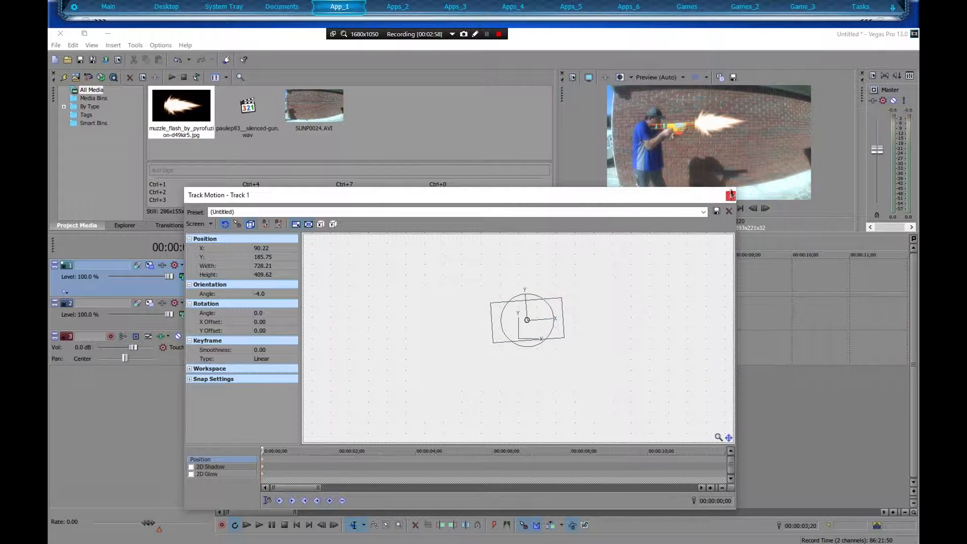
{"action": "left_click", "coordinate": [730, 195]}
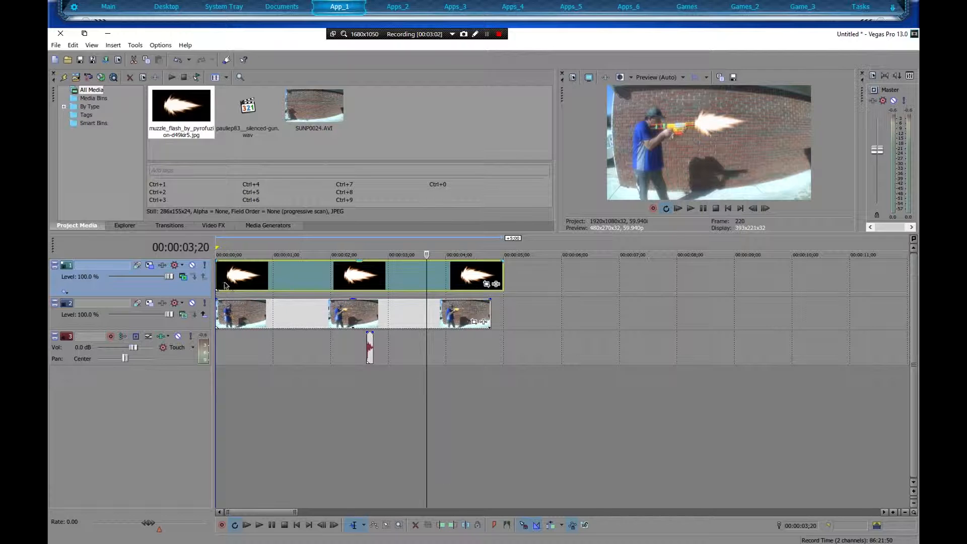
Trim the flash overlay to a brief event at about 00:00:02;18 and play back to check.
{"action": "left_click_drag", "start_coordinate": [244, 276], "coordinate": [392, 276]}
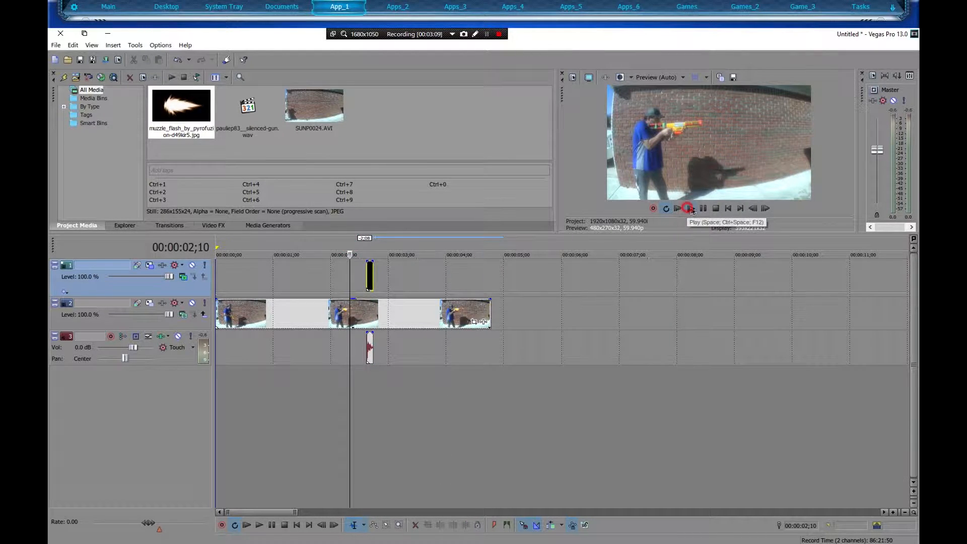
{"action": "left_click", "coordinate": [677, 208]}
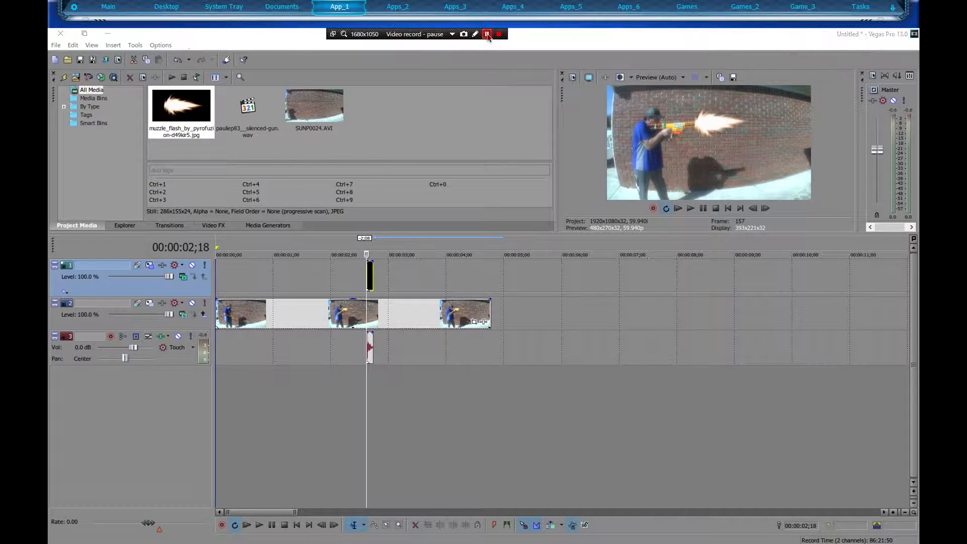
{"action": "left_click", "coordinate": [487, 34]}
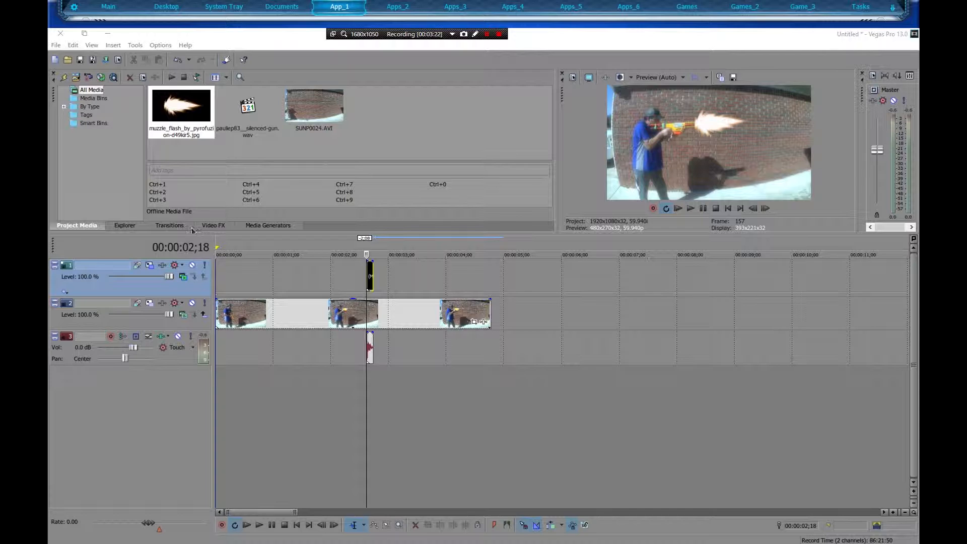
Add Gaussian Blur to the flash event and raise its horizontal range to soften the edges.
{"action": "left_click", "coordinate": [212, 224]}
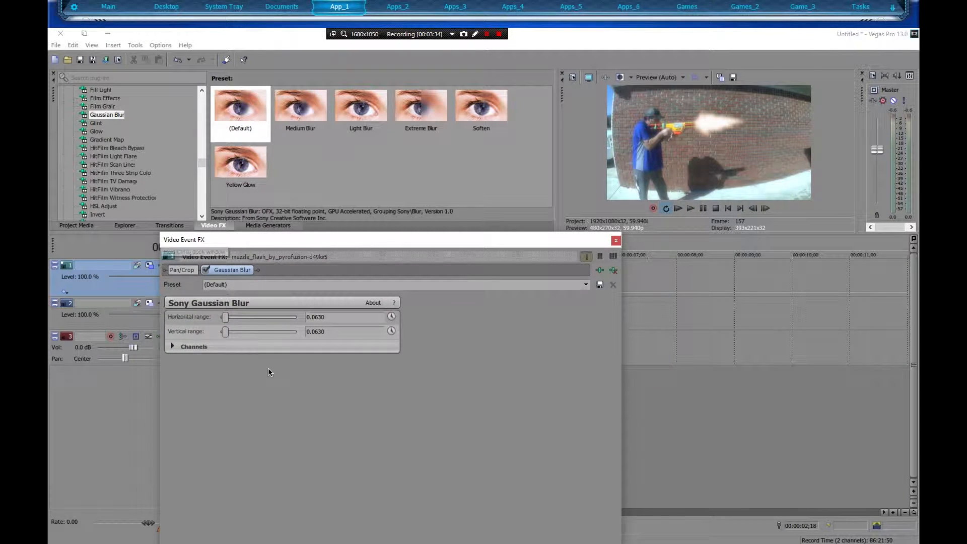
{"action": "left_click_drag", "start_coordinate": [224, 316], "coordinate": [232, 316]}
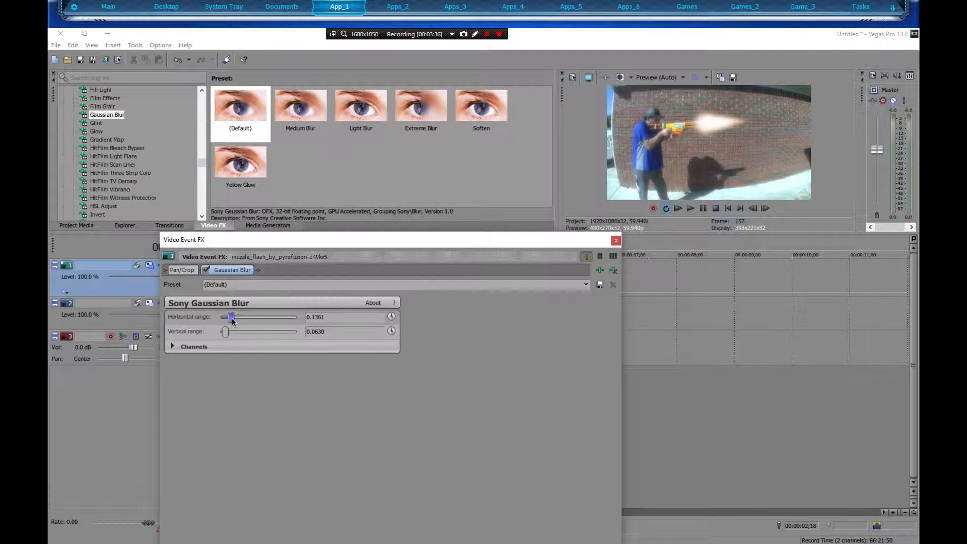
{"action": "left_click_drag", "start_coordinate": [225, 331], "coordinate": [241, 331]}
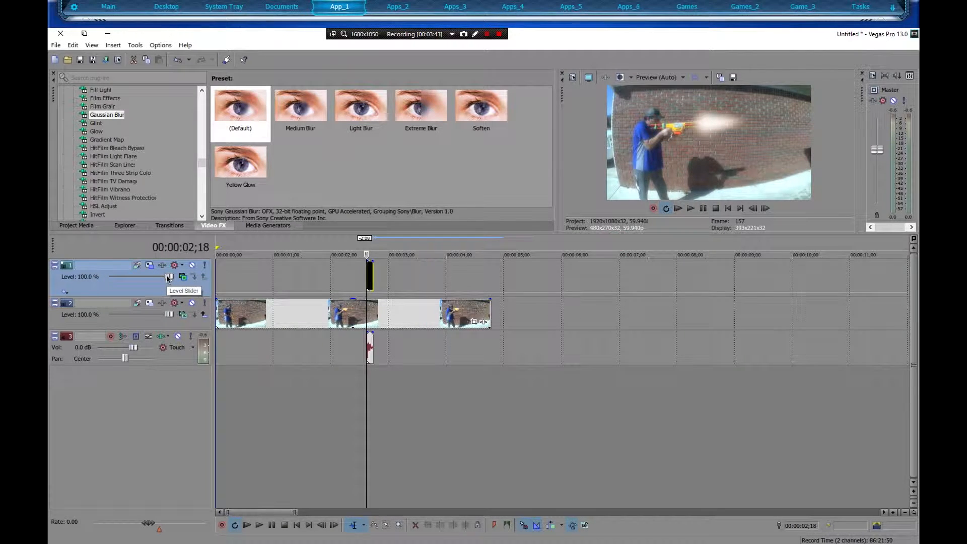
Lower Track 1 level to 68.3% and reduce the flash's horizontal blur range to 0.0816.
{"action": "left_click_drag", "start_coordinate": [167, 276], "coordinate": [146, 276]}
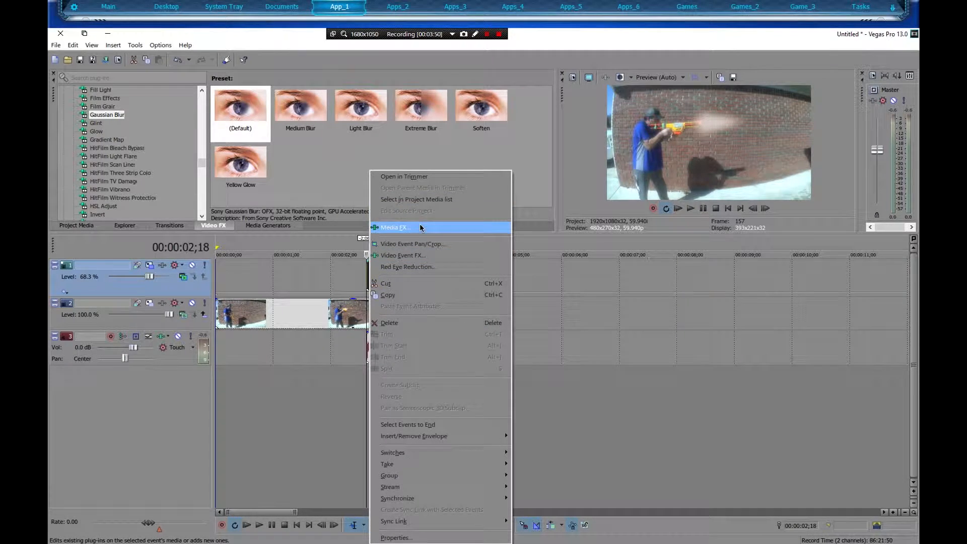
{"action": "left_click", "coordinate": [395, 227]}
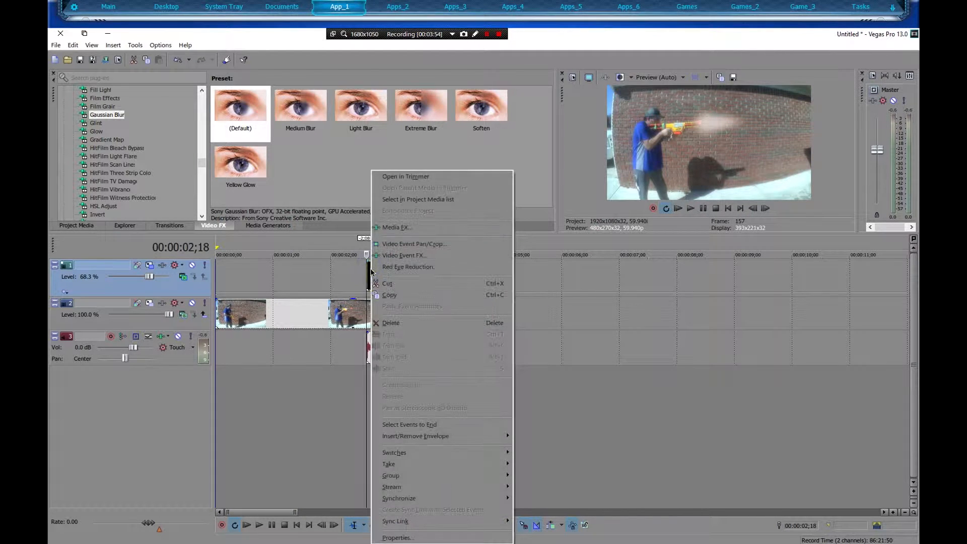
{"action": "mouse_move", "coordinate": [407, 266]}
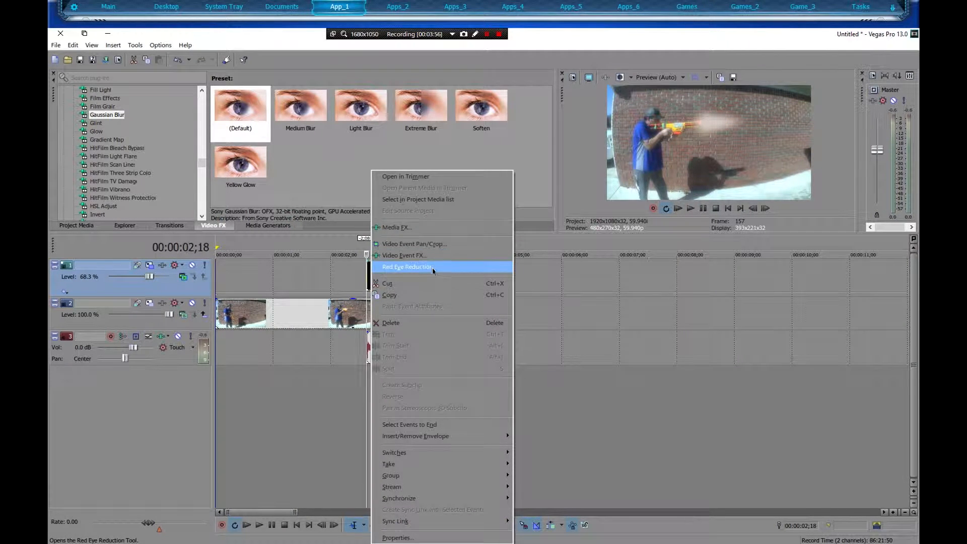
{"action": "left_click", "coordinate": [405, 255]}
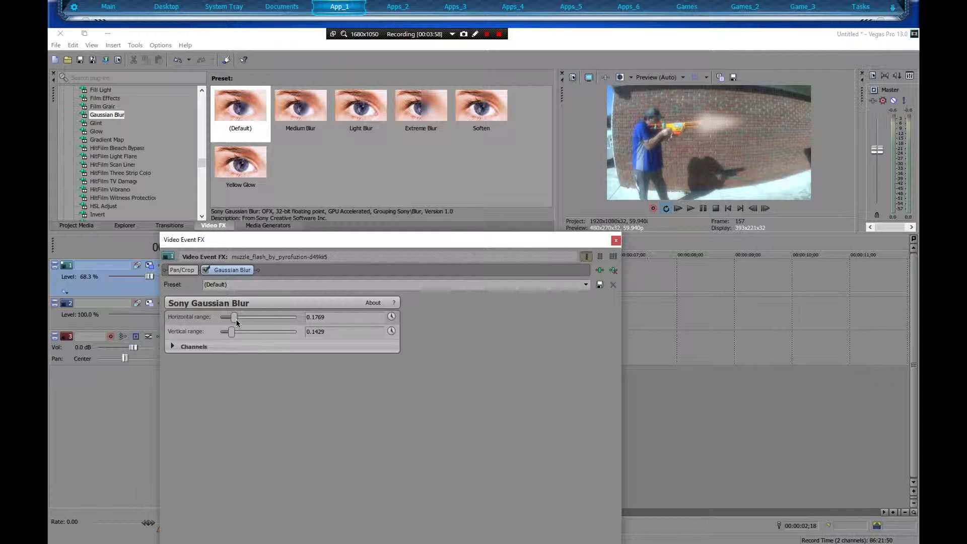
{"action": "left_click_drag", "start_coordinate": [235, 317], "coordinate": [222, 318]}
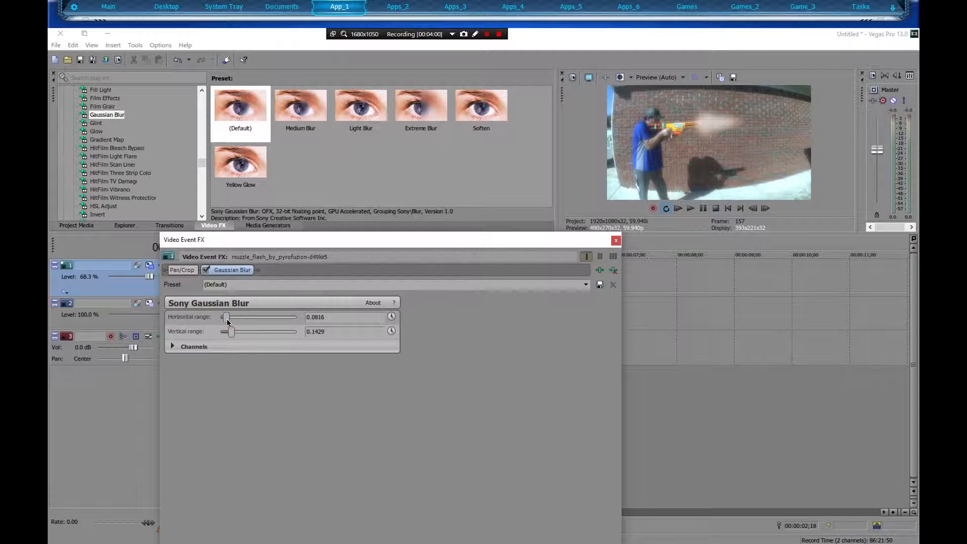